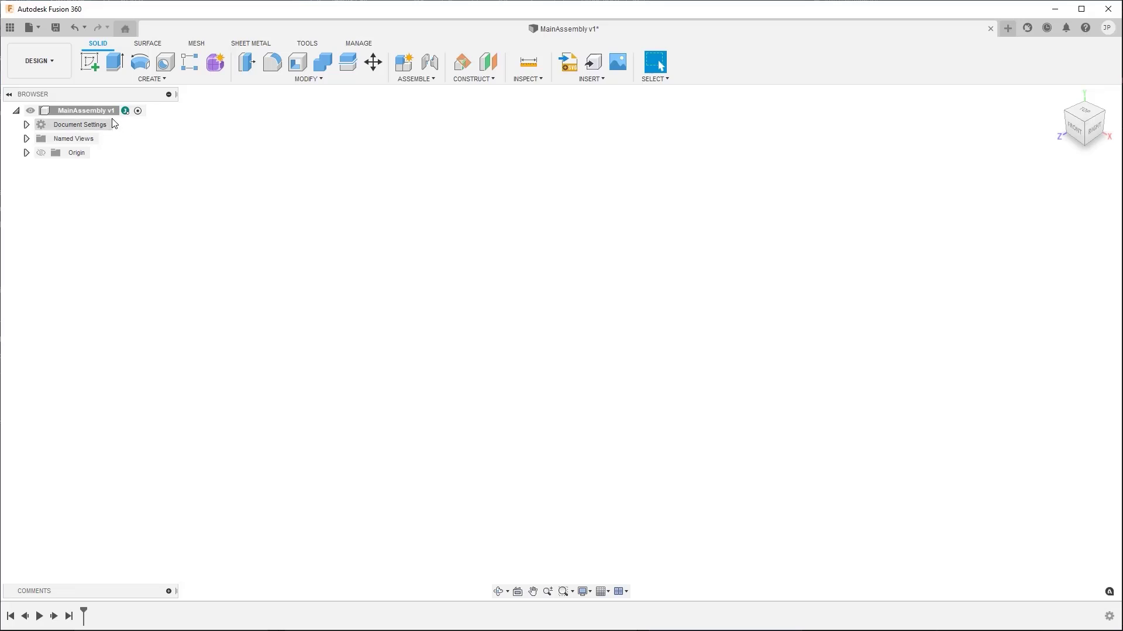
# Create a new internal component under MainAssembly named 'Sub-assembly'.
pyautogui.rightClick(85, 110)
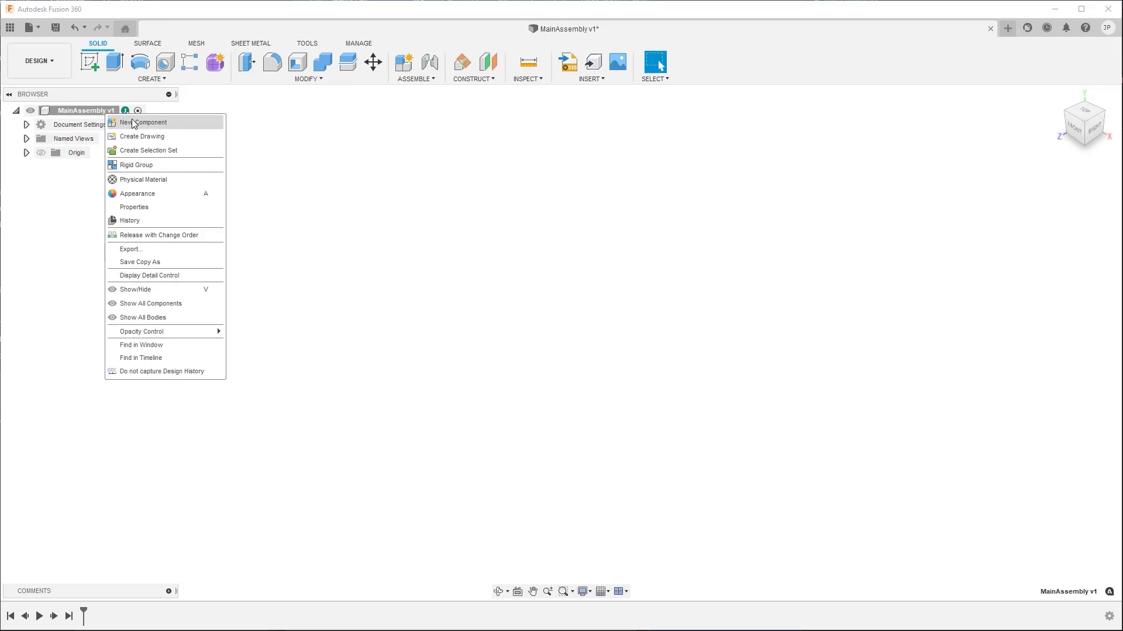
pyautogui.moveTo(174, 126)
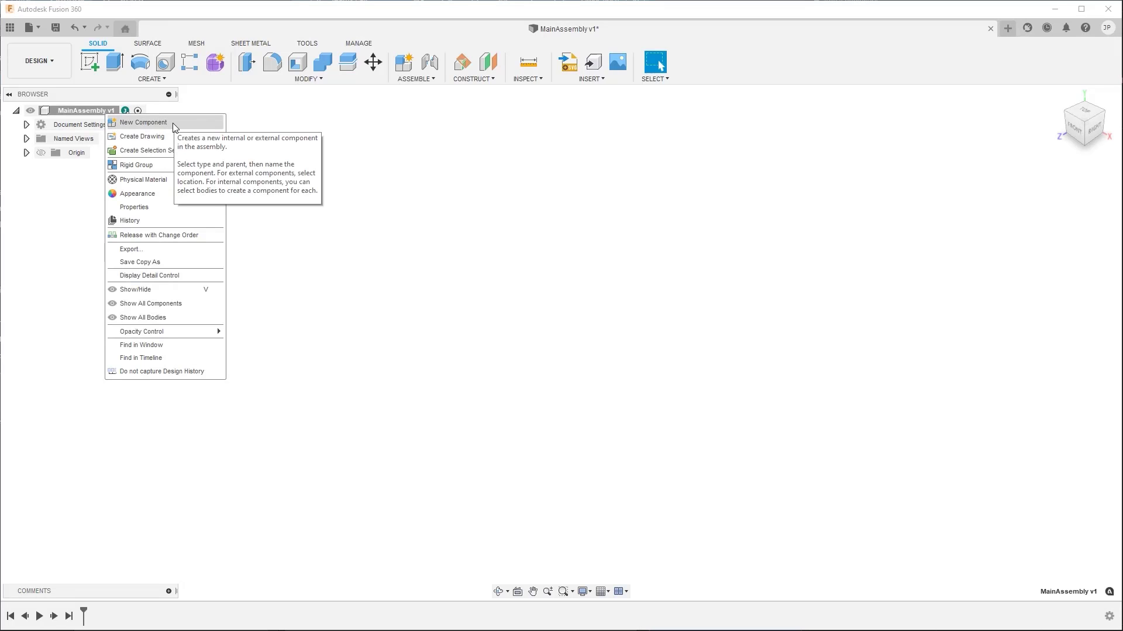
pyautogui.click(143, 121)
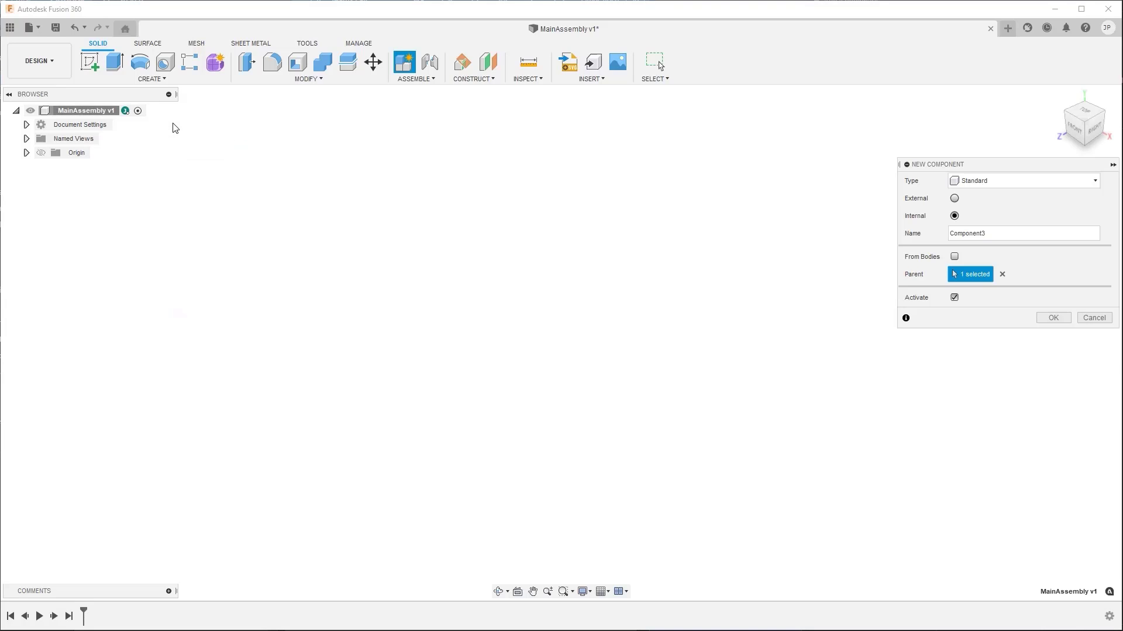
pyautogui.moveTo(480, 195)
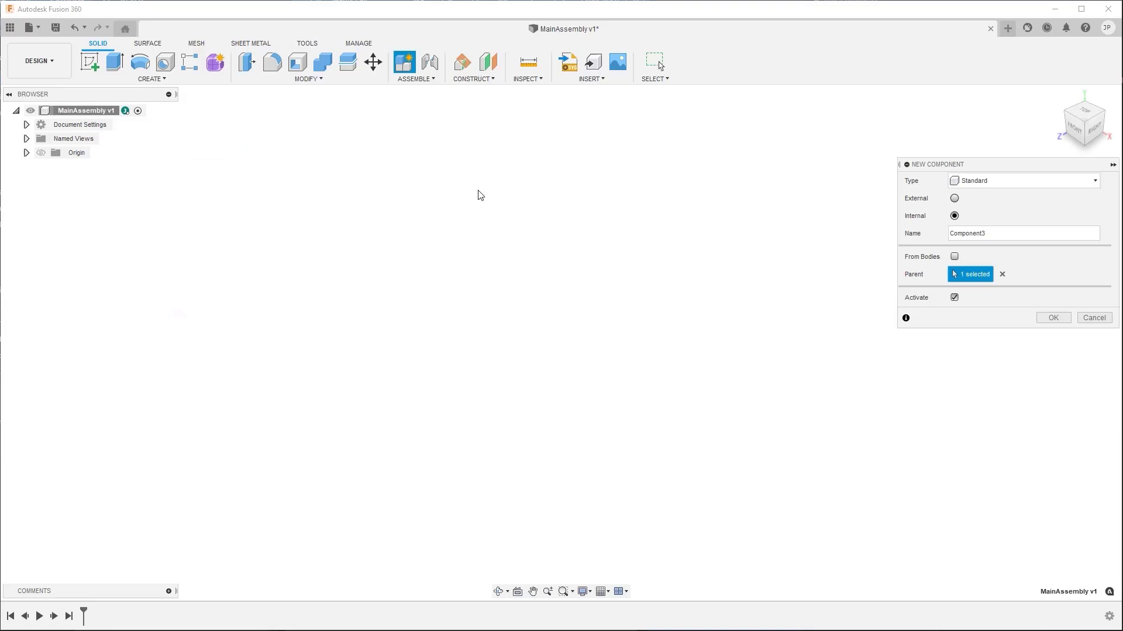
pyautogui.tripleClick(1022, 233)
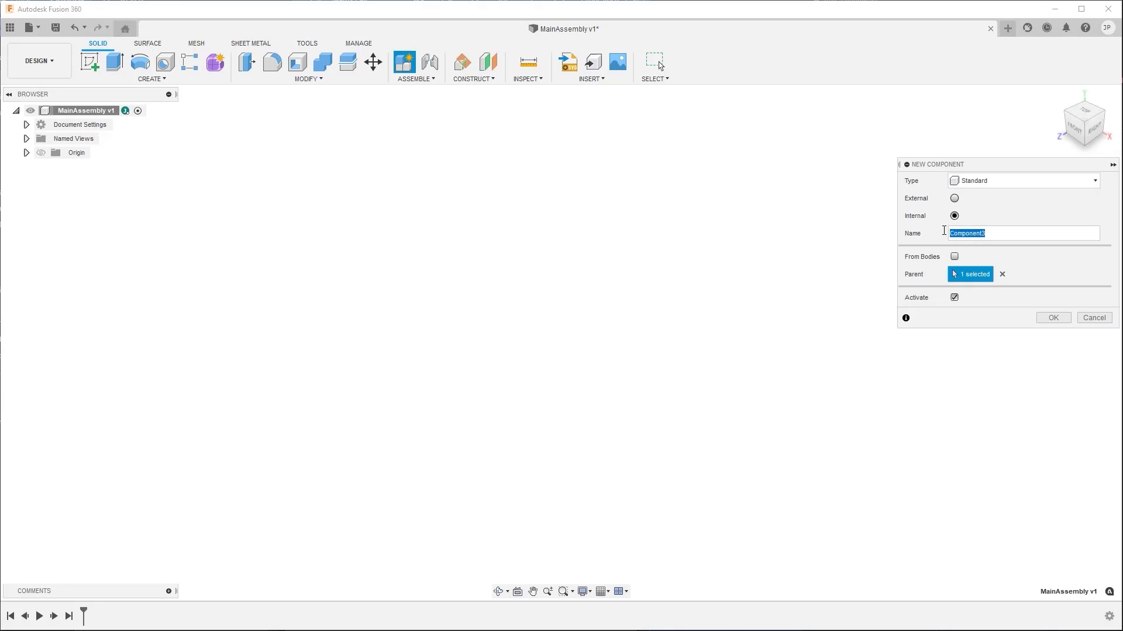
pyautogui.write('Sub-assem')
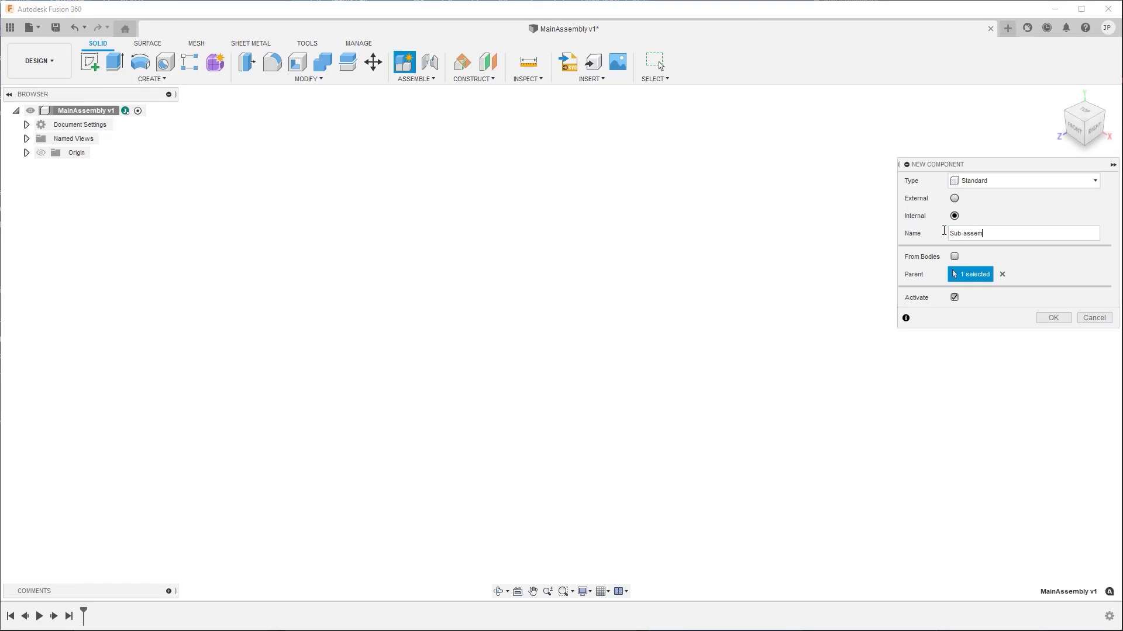
pyautogui.write('bly')
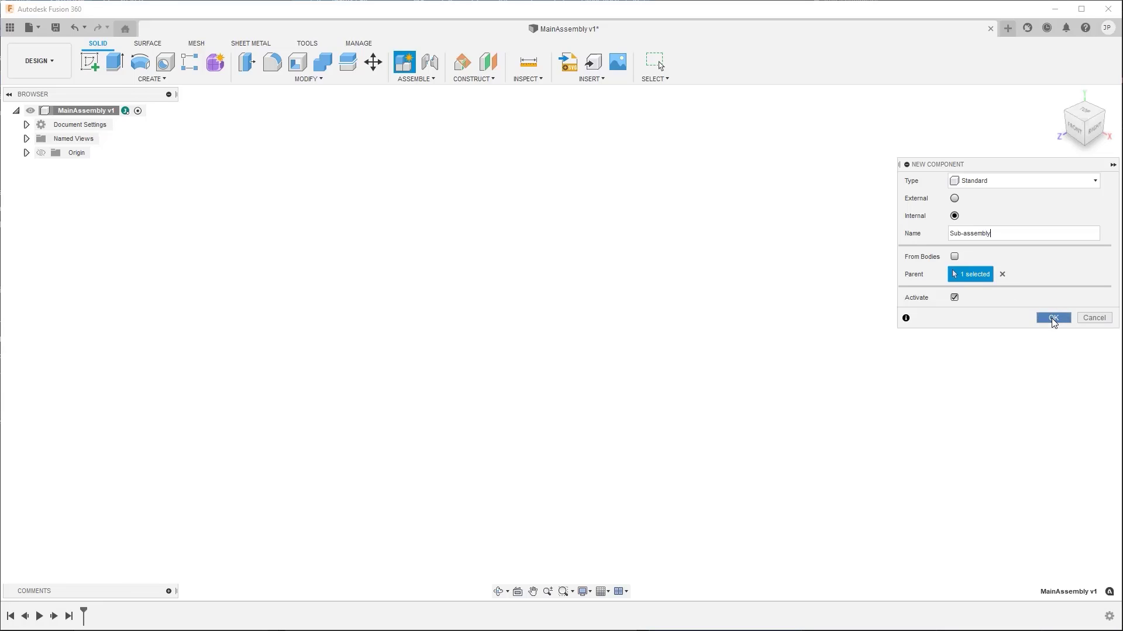
pyautogui.click(1052, 318)
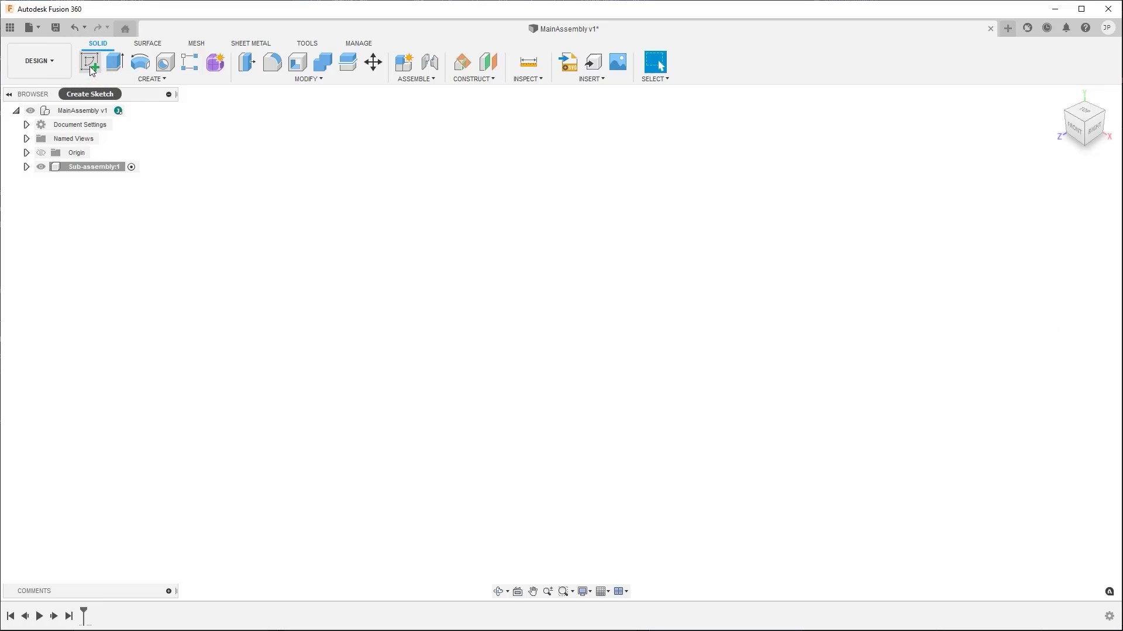
# Begin an empty sketch on the front origin plane of Sub-assembly.
pyautogui.click(90, 62)
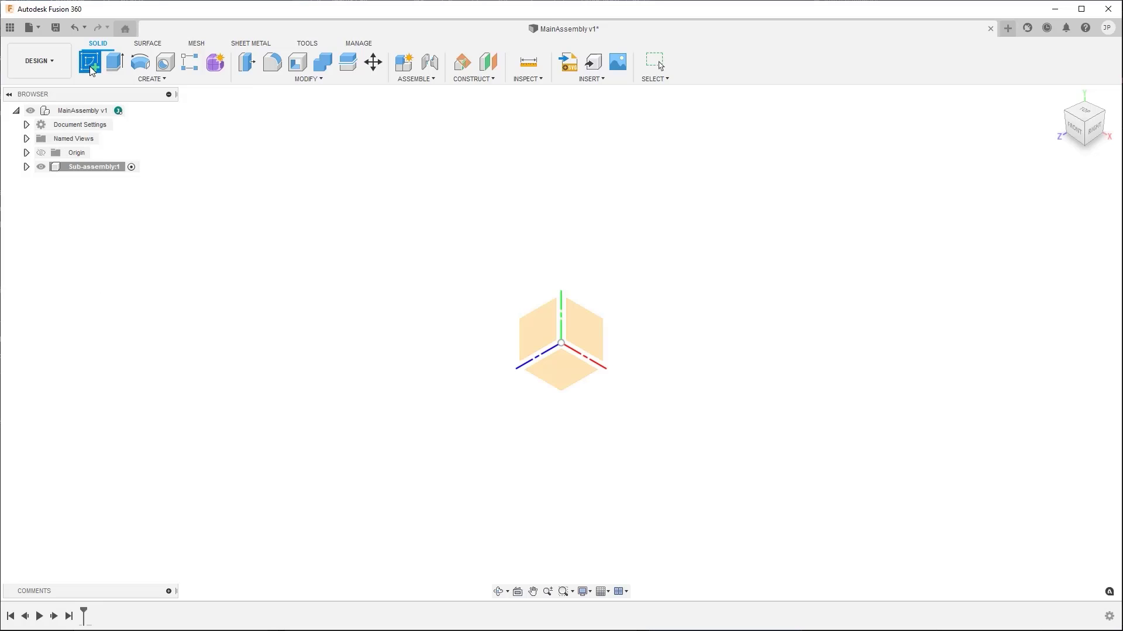
pyautogui.click(90, 62)
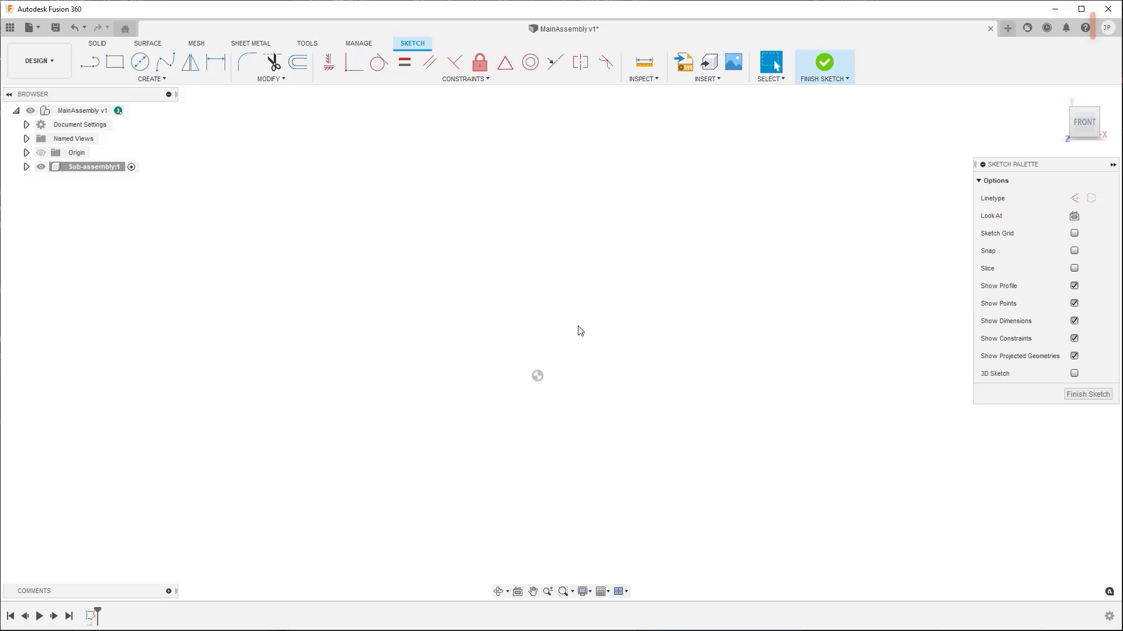
pyautogui.click(1106, 27)
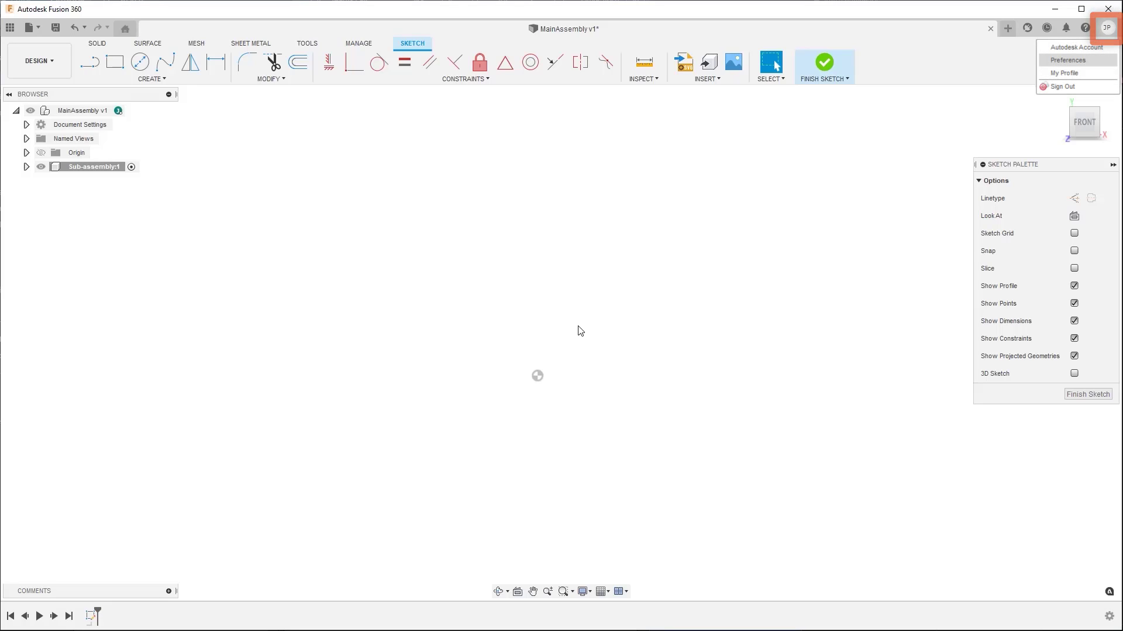
pyautogui.click(1067, 60)
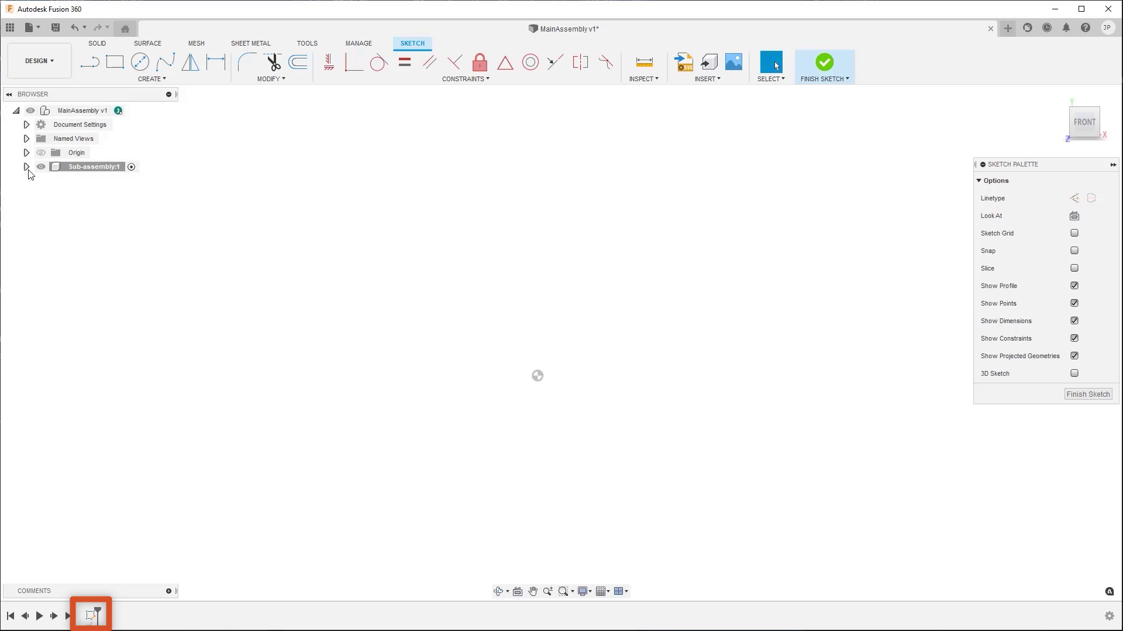
# Expand Sub-assembly's sketches in the browser and rename Sketch1 to 'Reference Sketch'.
pyautogui.click(27, 167)
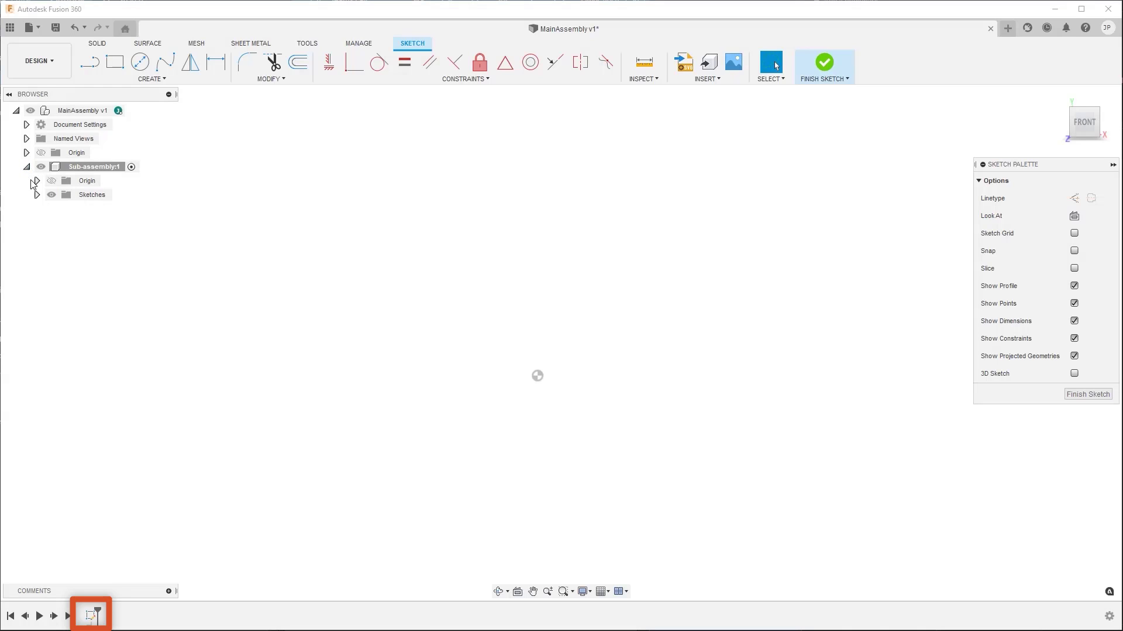
pyautogui.click(36, 195)
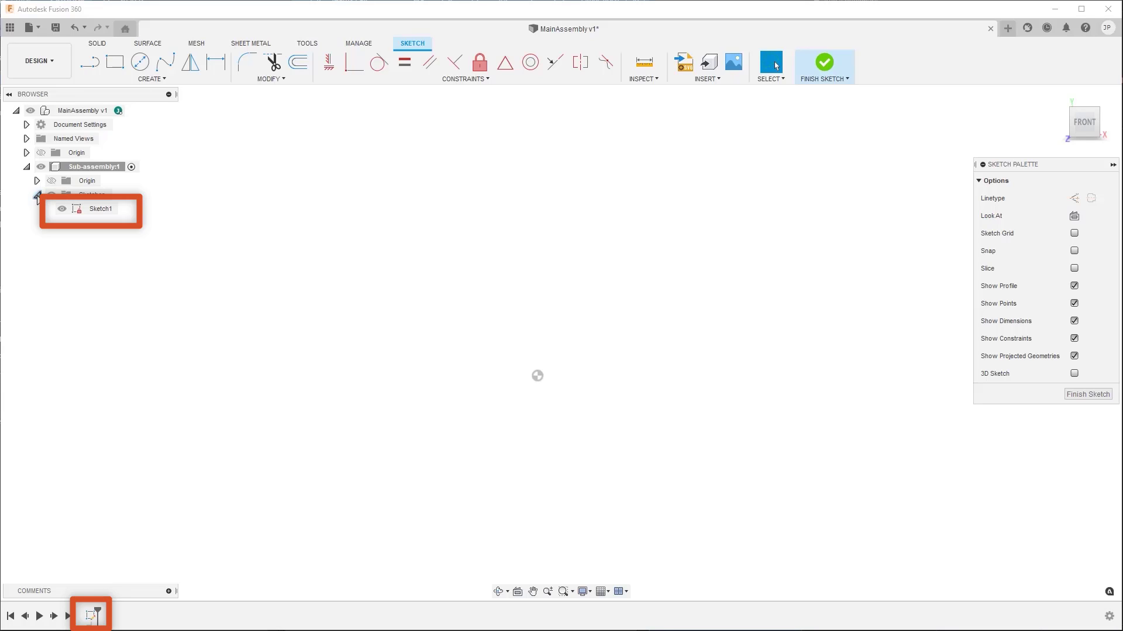
pyautogui.click(38, 194)
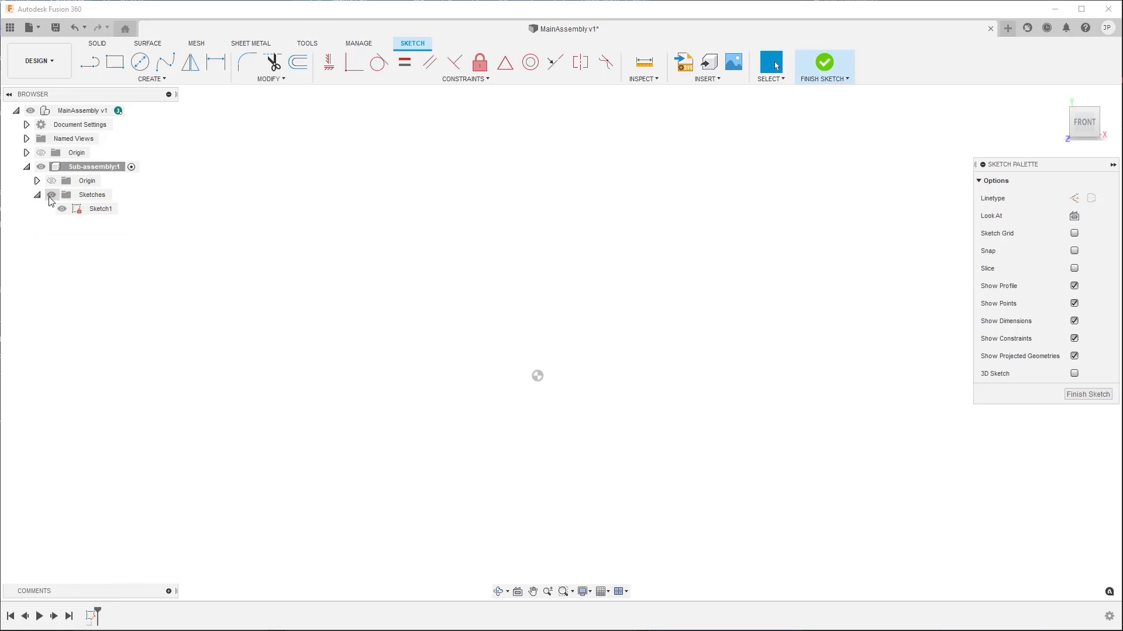
pyautogui.click(101, 208)
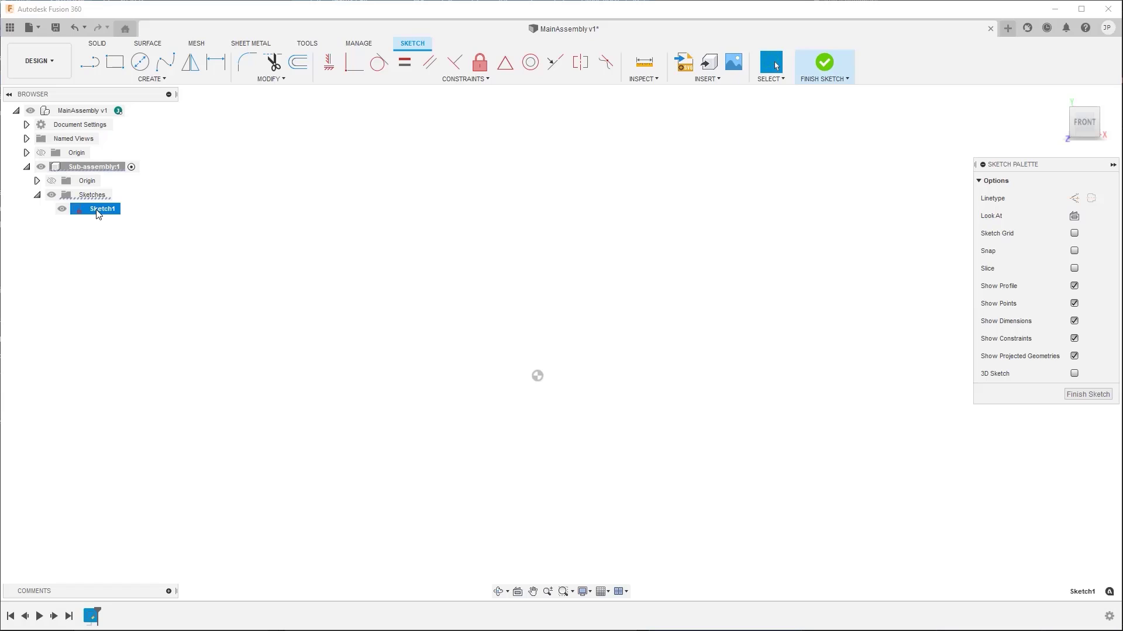
pyautogui.doubleClick(102, 209)
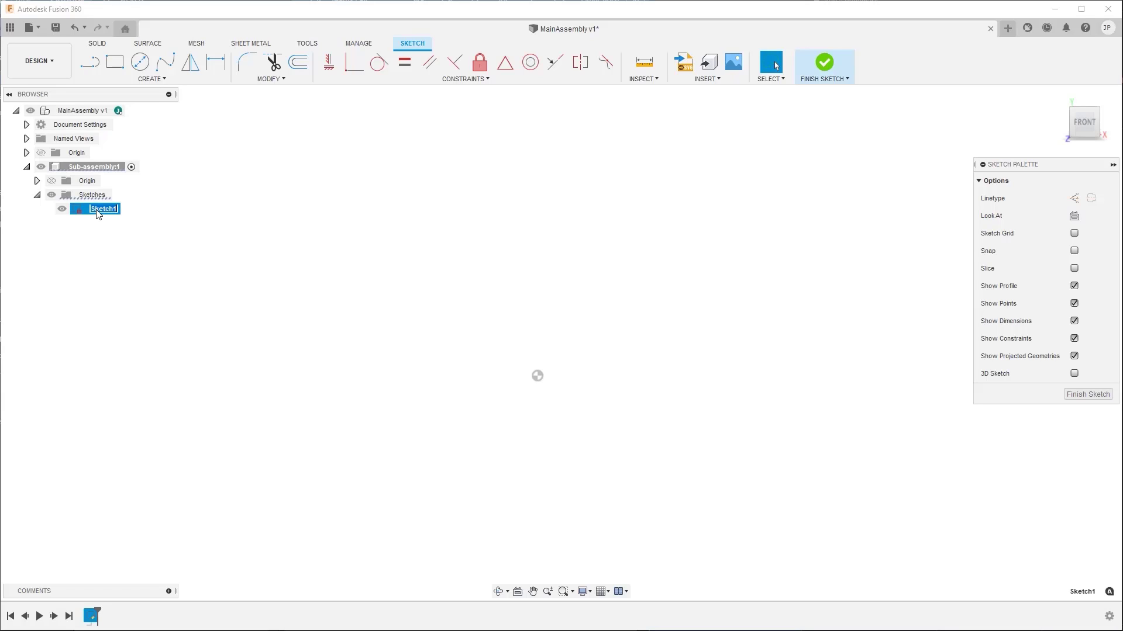
pyautogui.write('Reference')
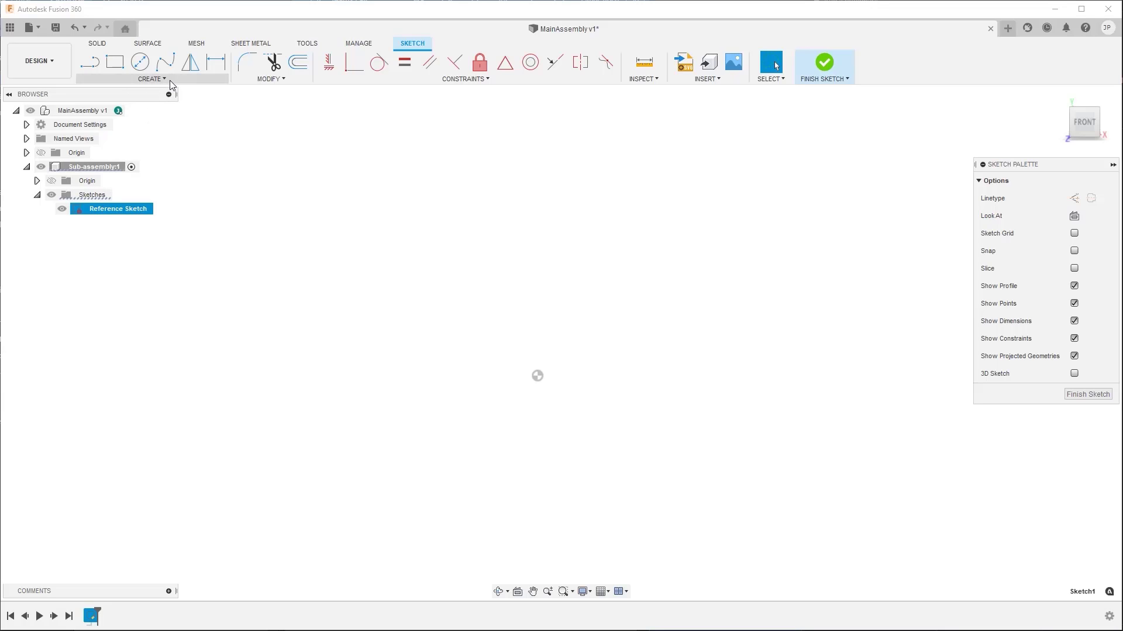
pyautogui.click(150, 78)
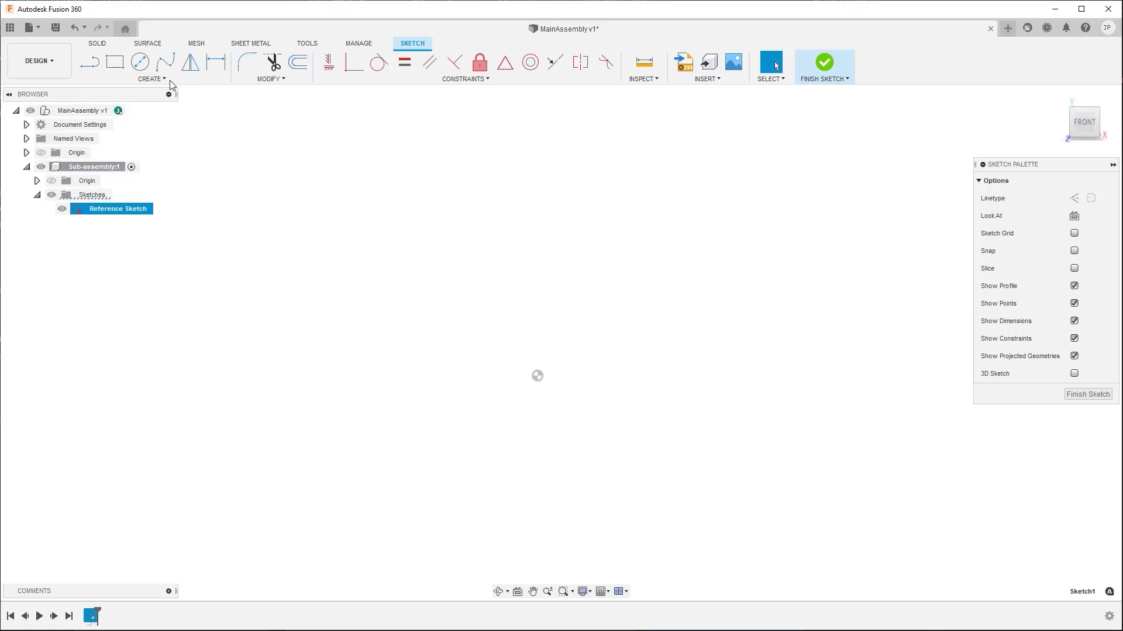
pyautogui.moveTo(270, 78)
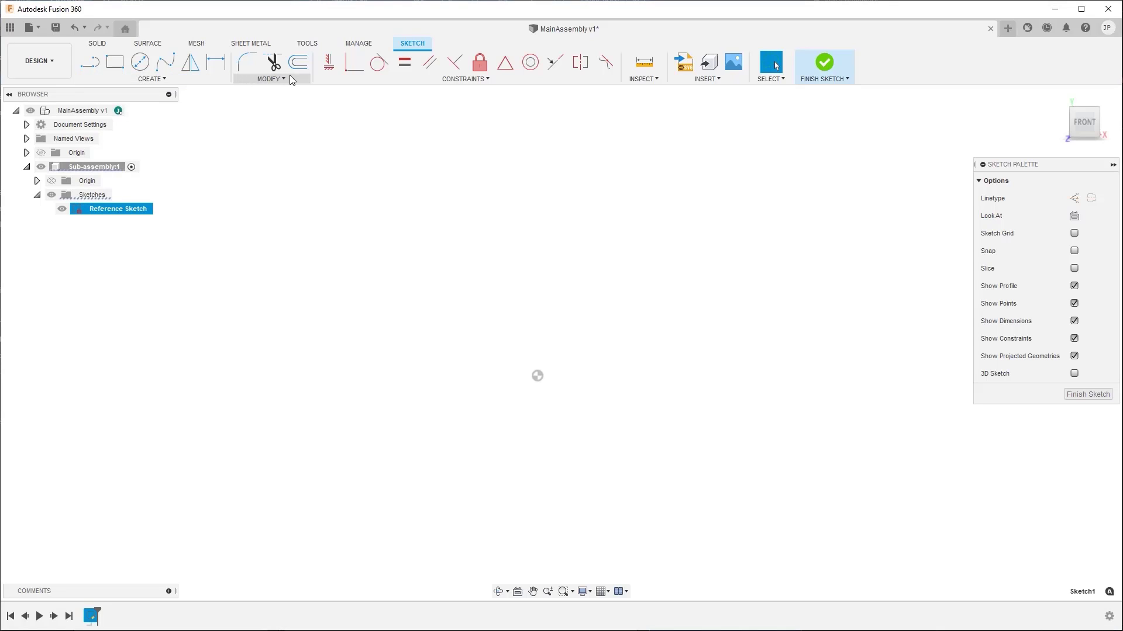
pyautogui.click(270, 78)
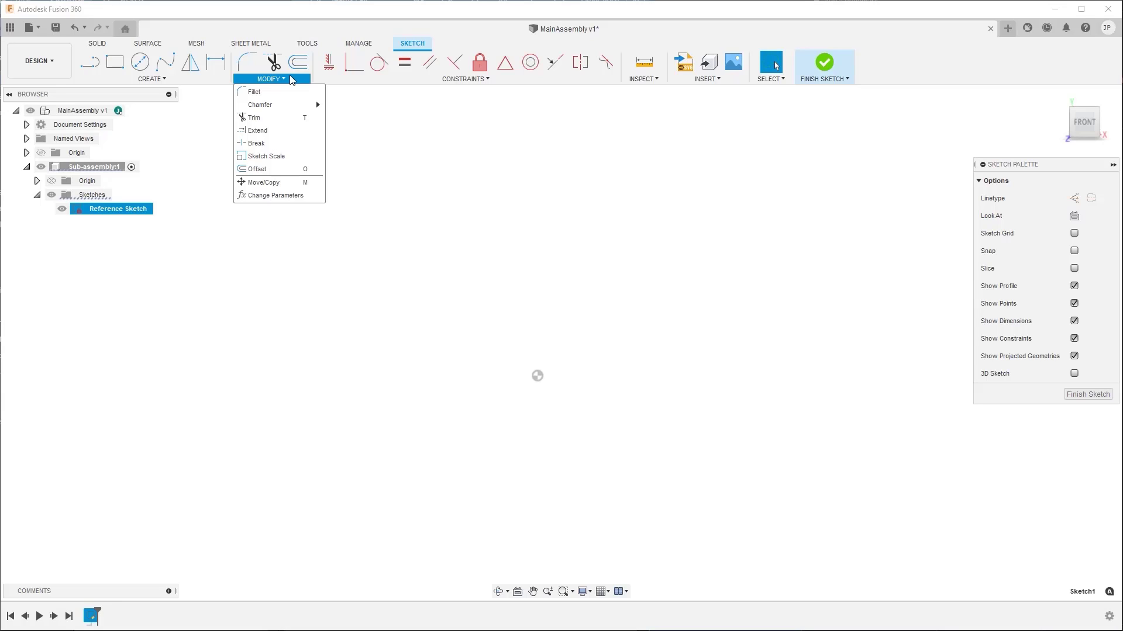
pyautogui.click(270, 78)
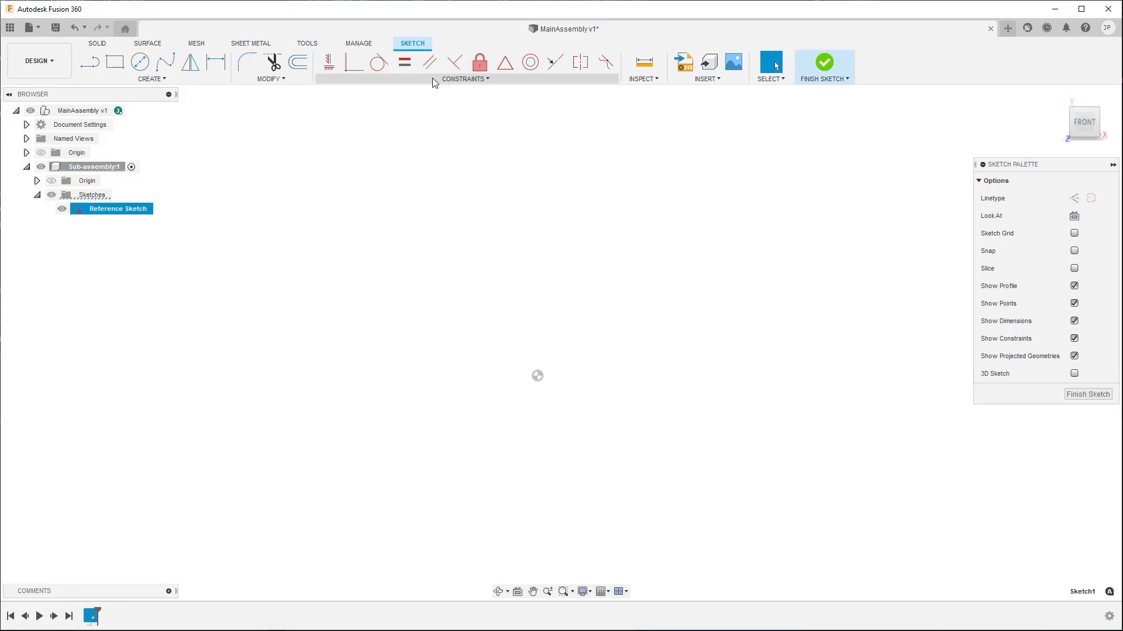
pyautogui.click(464, 78)
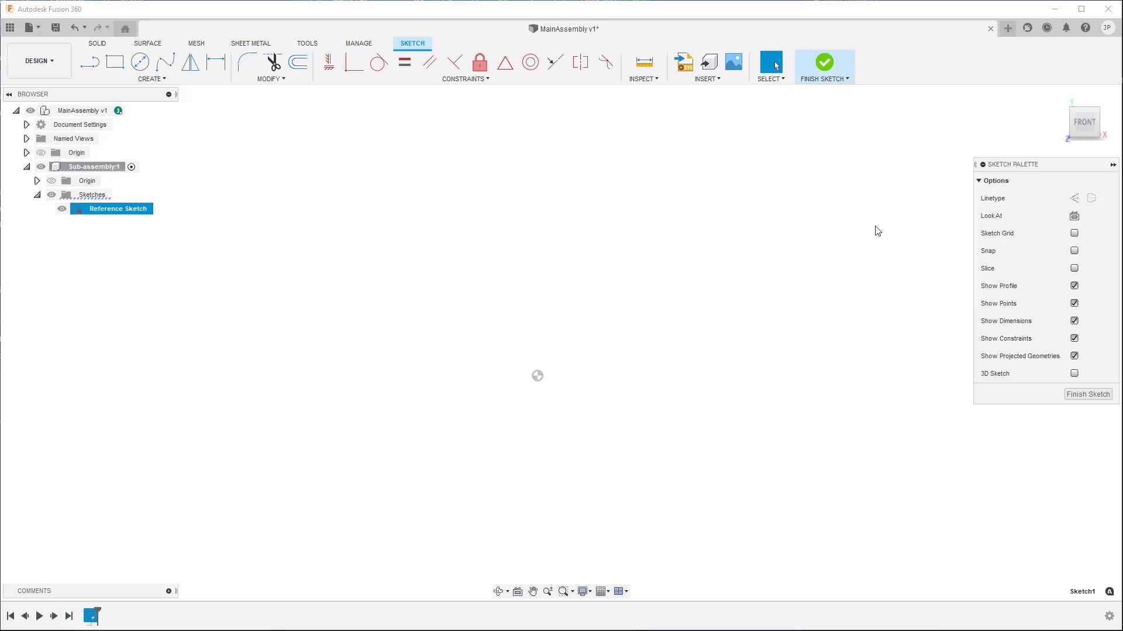
# Turn on the Sketch Grid and finish the octagonal-frame Reference Sketch.
pyautogui.click(1074, 234)
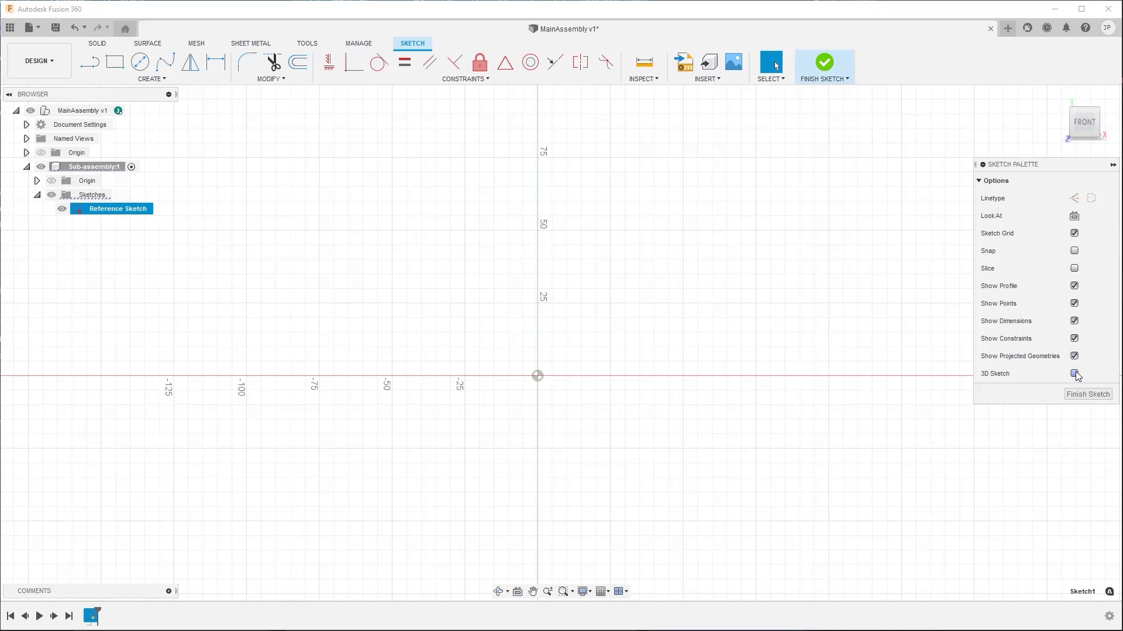
pyautogui.click(1074, 373)
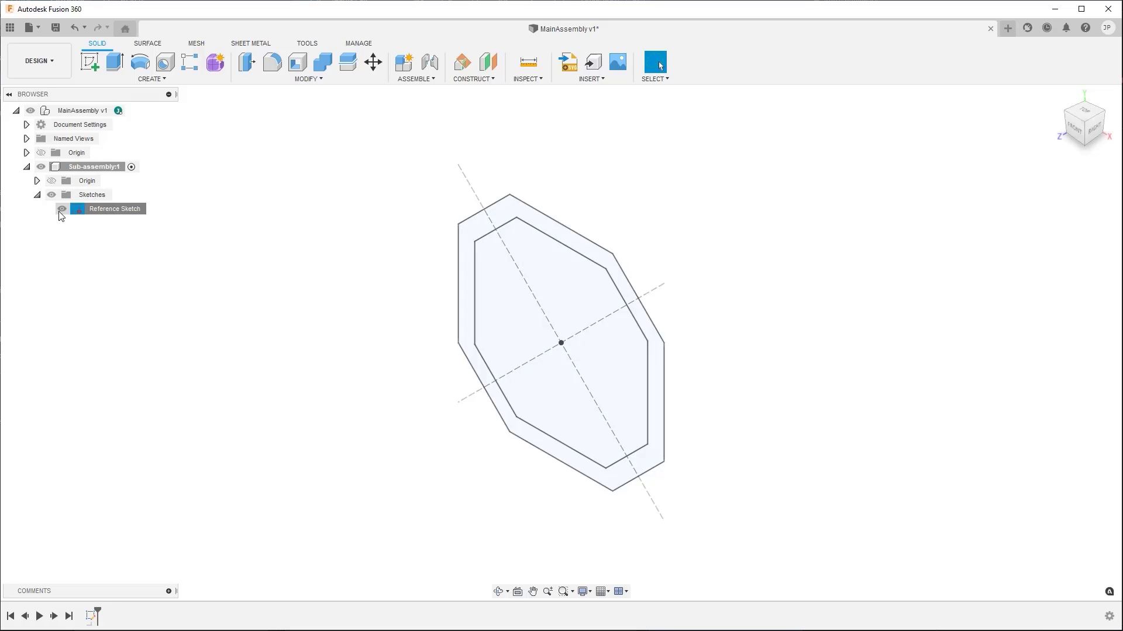
pyautogui.click(62, 208)
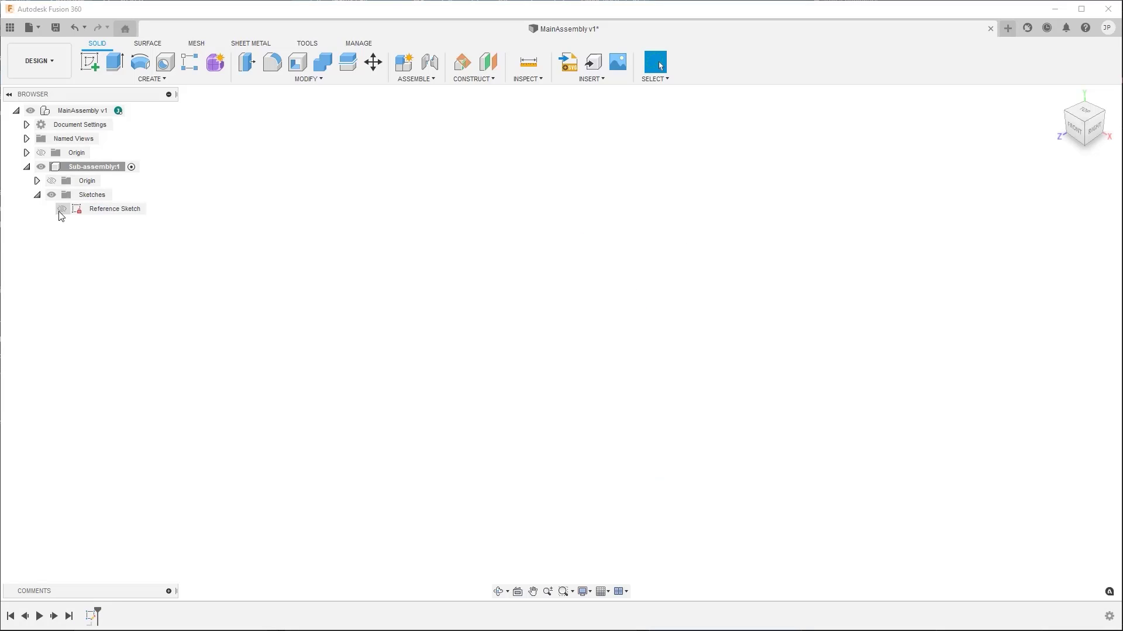
pyautogui.rightClick(113, 208)
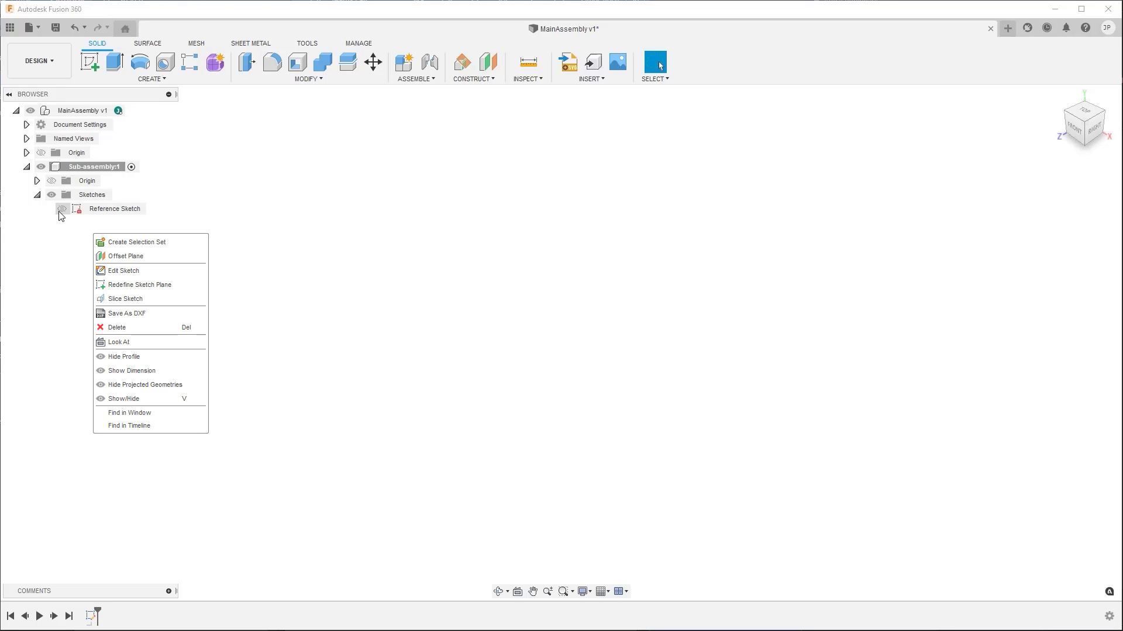
pyautogui.click(122, 398)
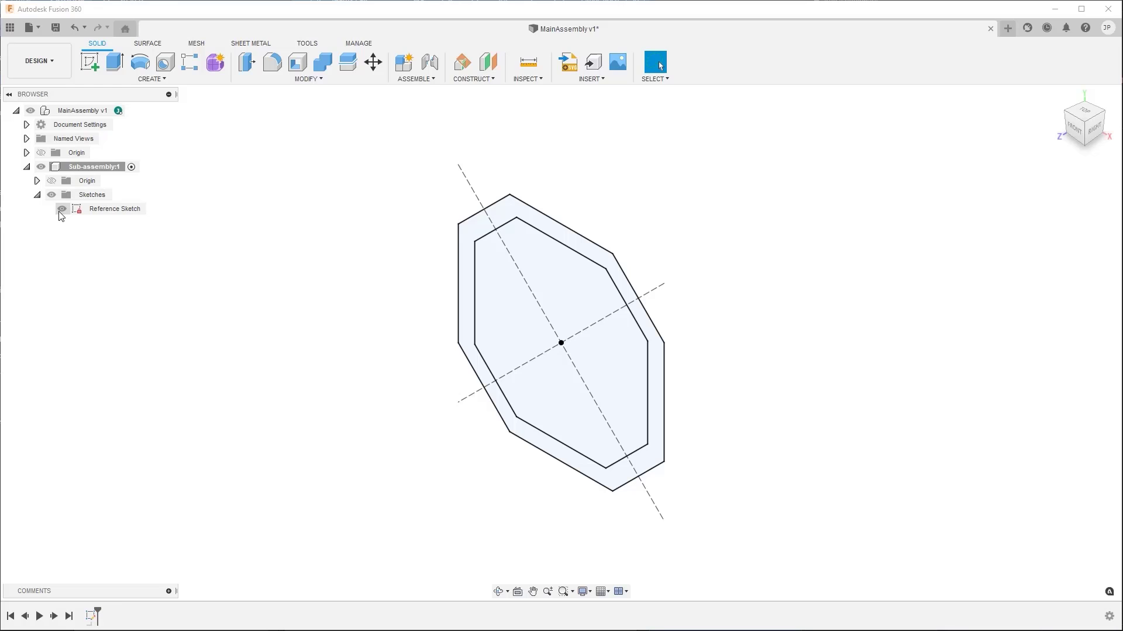
pyautogui.click(115, 208)
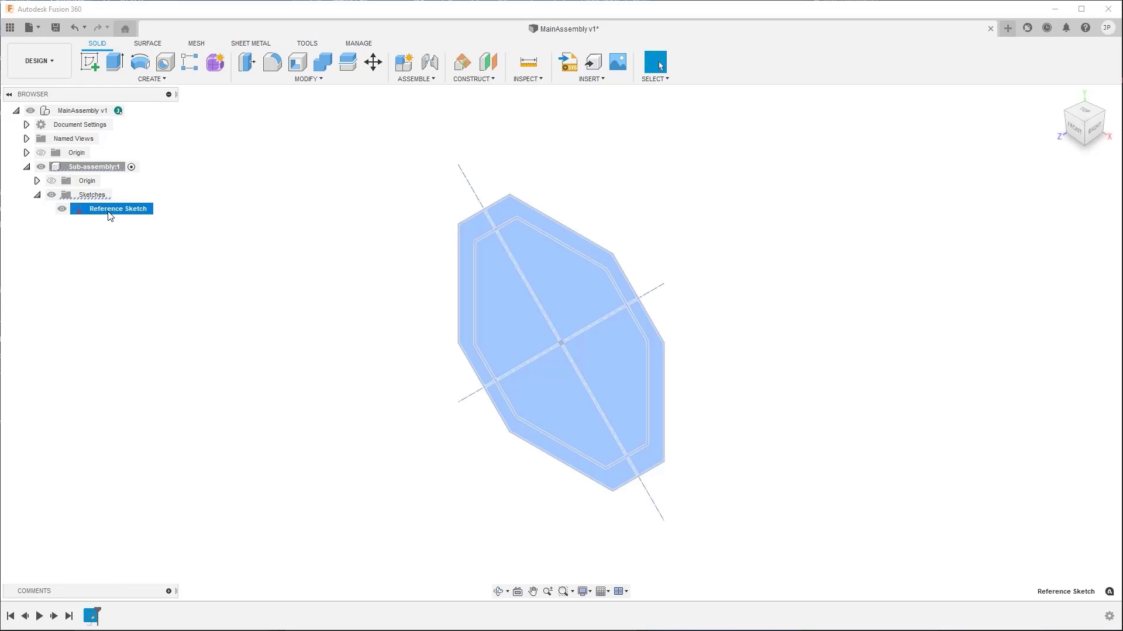
pyautogui.rightClick(117, 208)
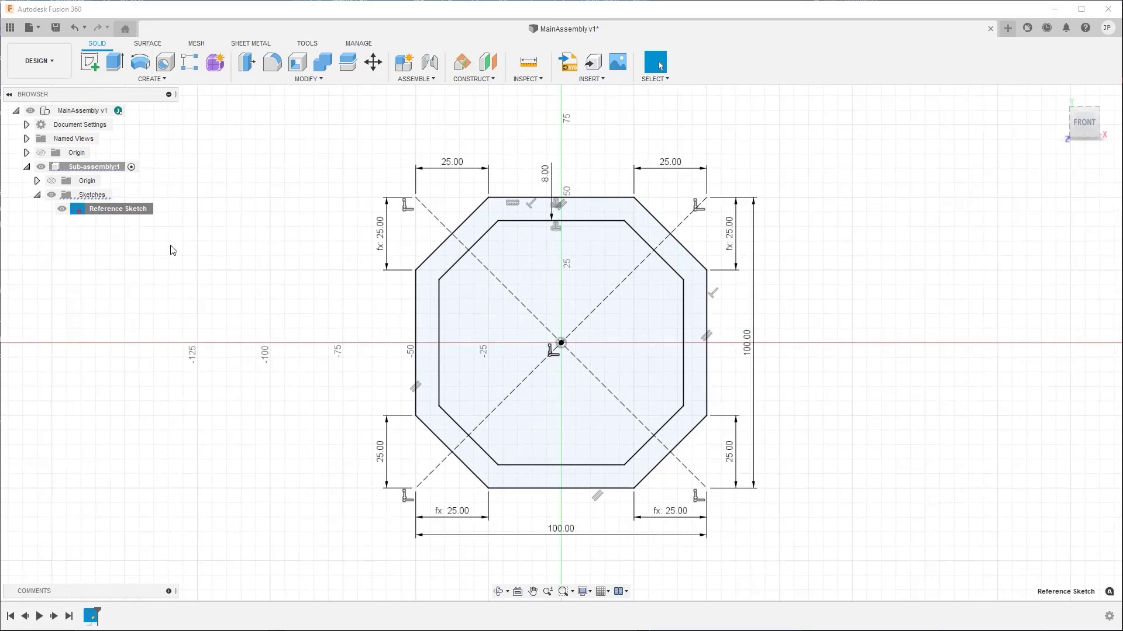
pyautogui.doubleClick(117, 208)
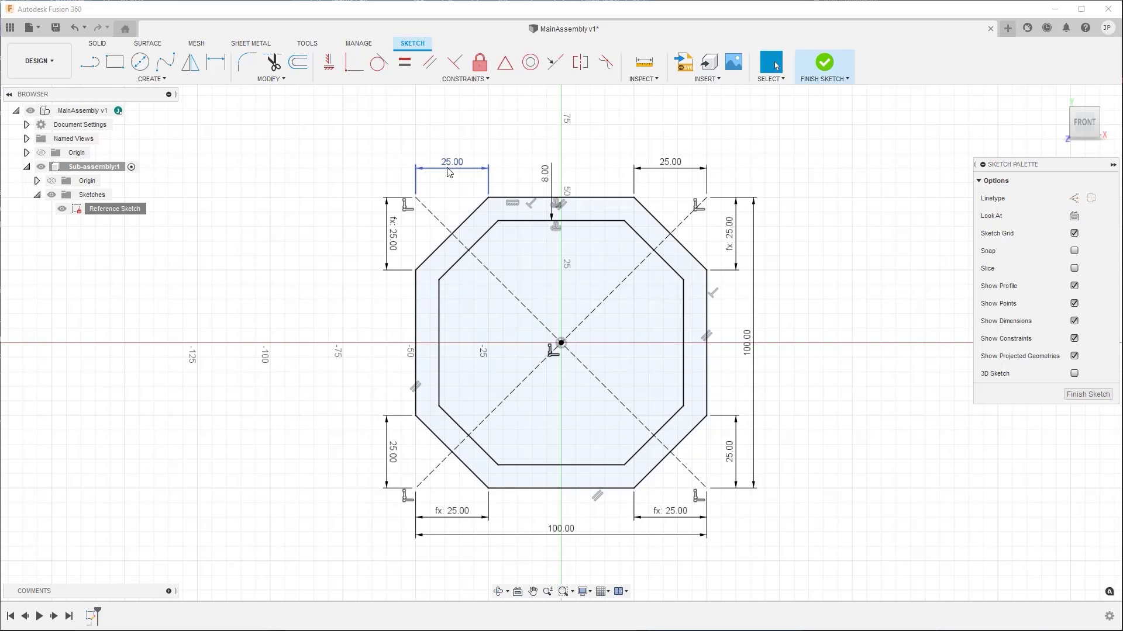
pyautogui.doubleClick(452, 161)
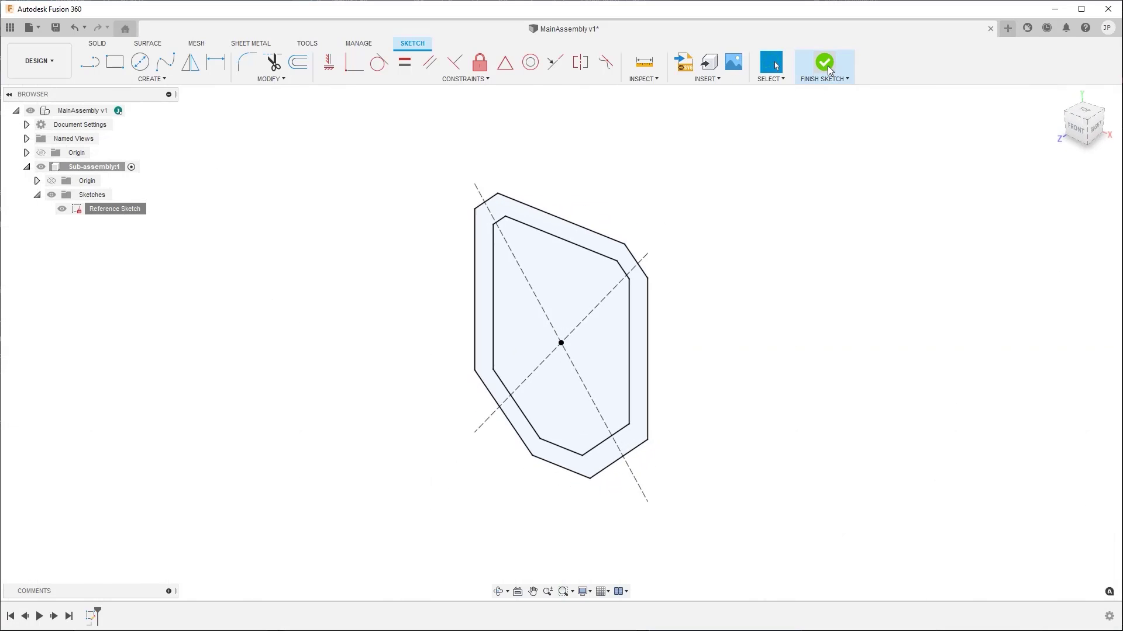
pyautogui.click(823, 62)
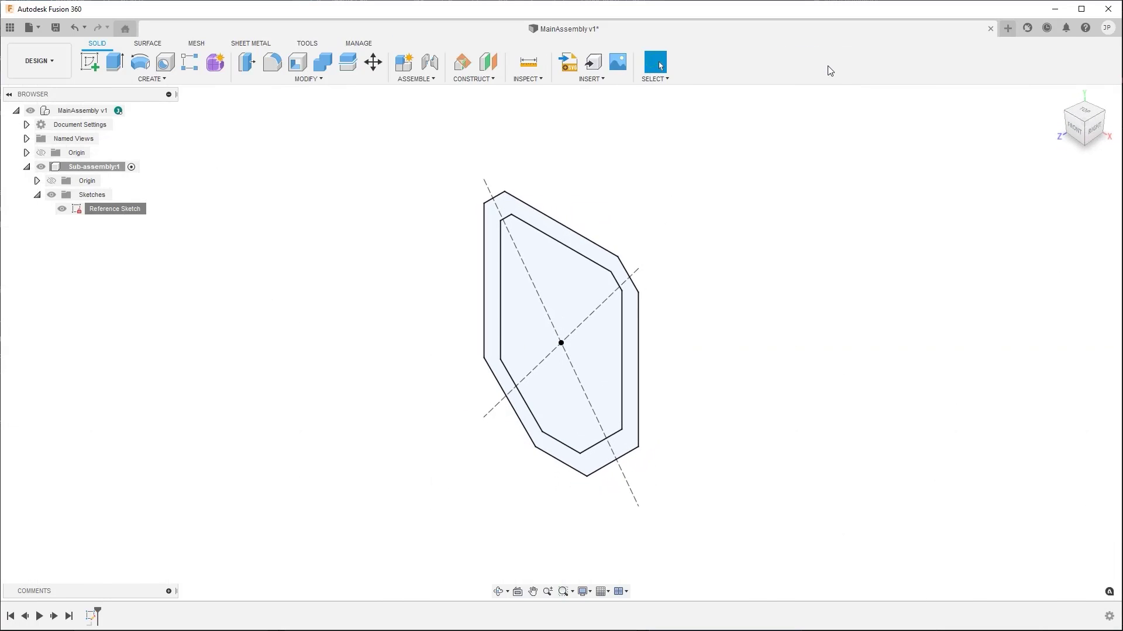